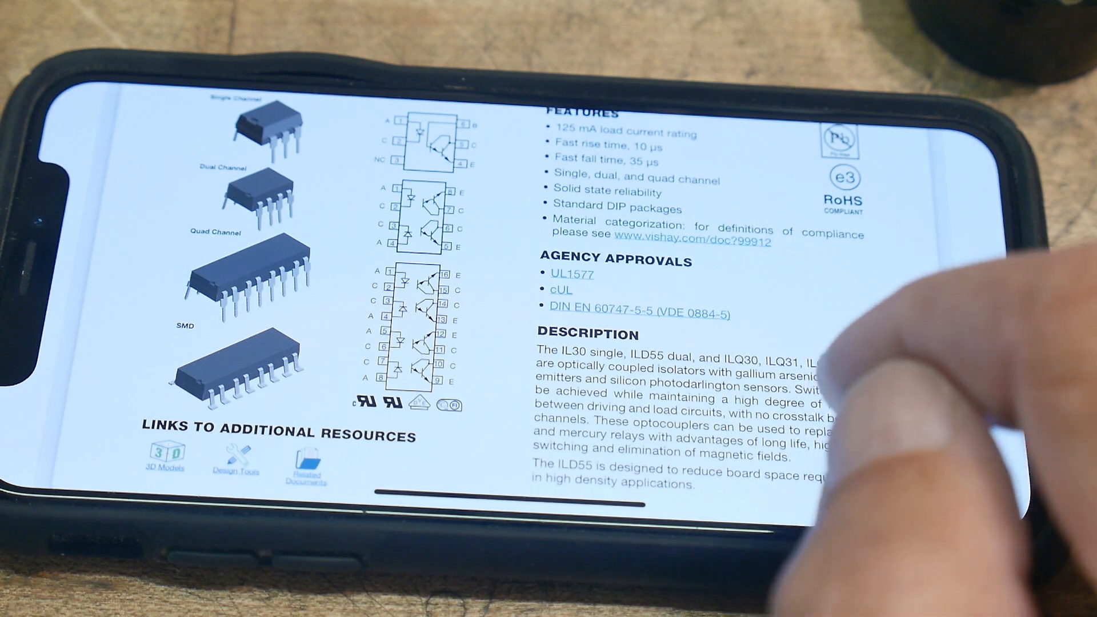
scroll("down", 3)
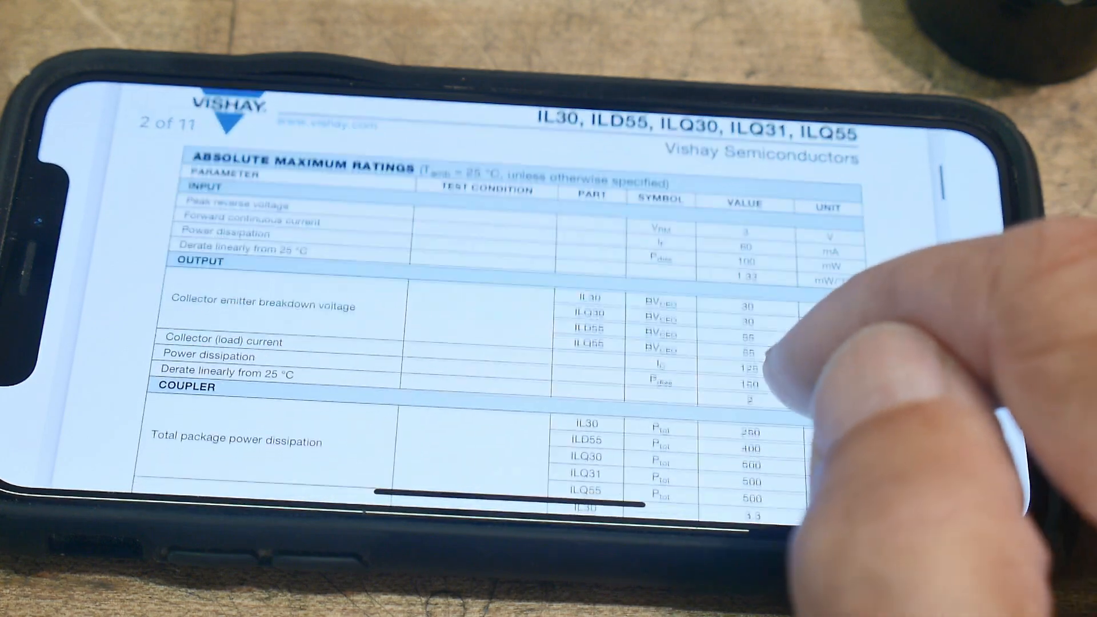
scroll("down", 3)
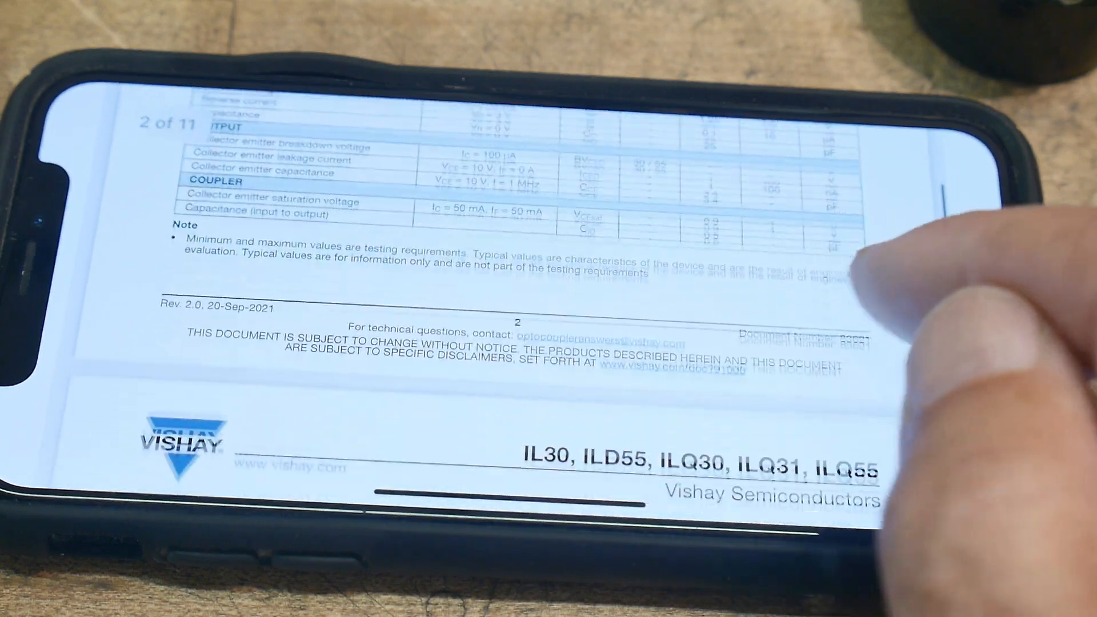
scroll("up", 3)
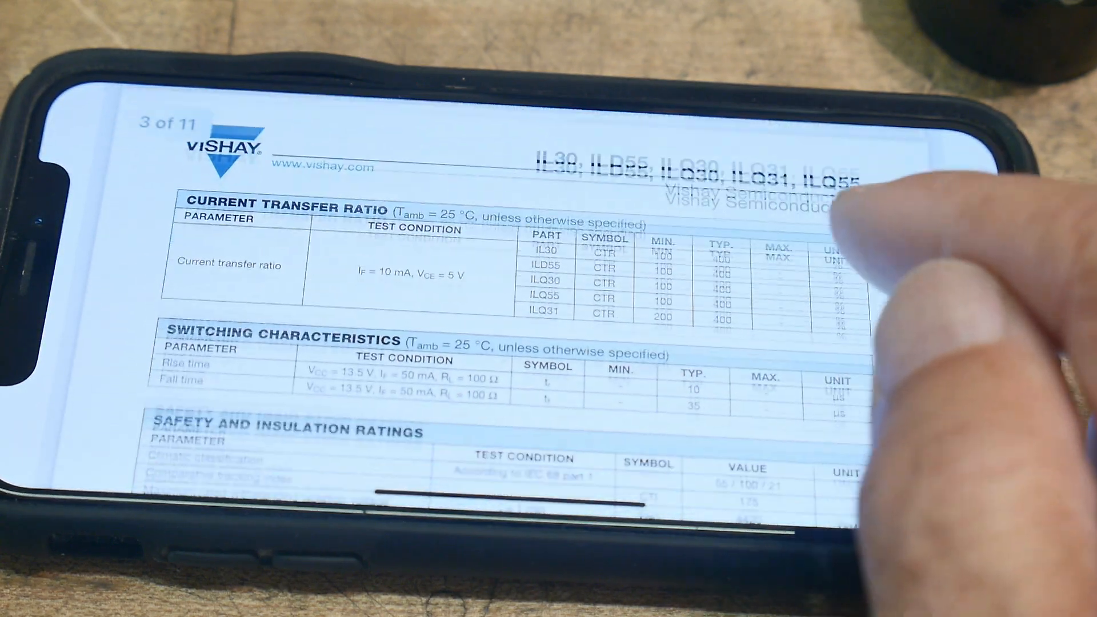
scroll("down", 3)
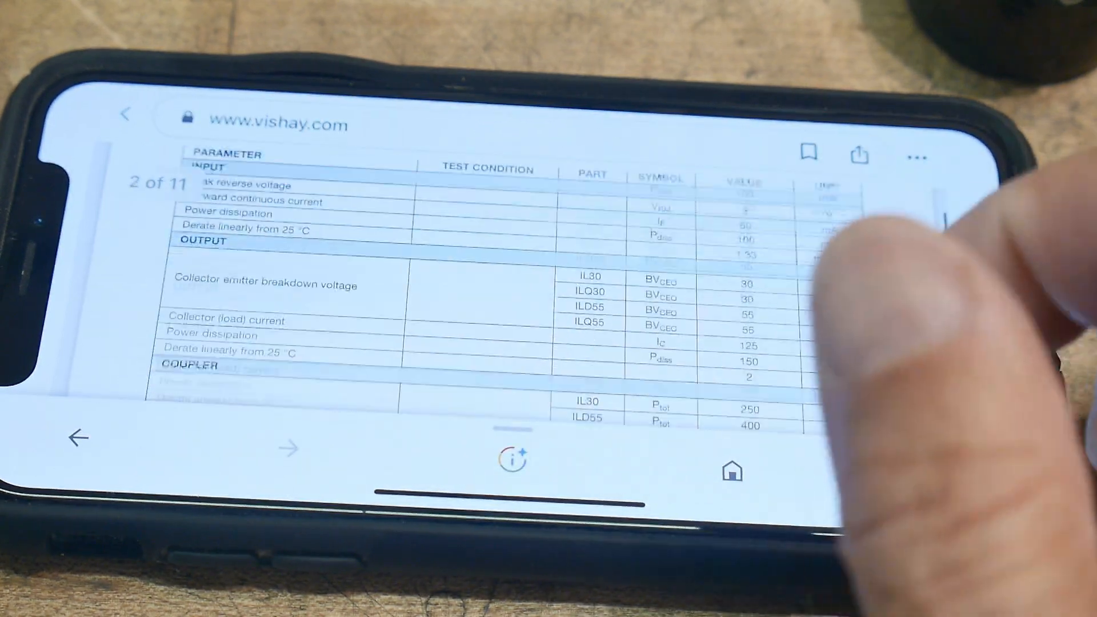
scroll("down", 3)
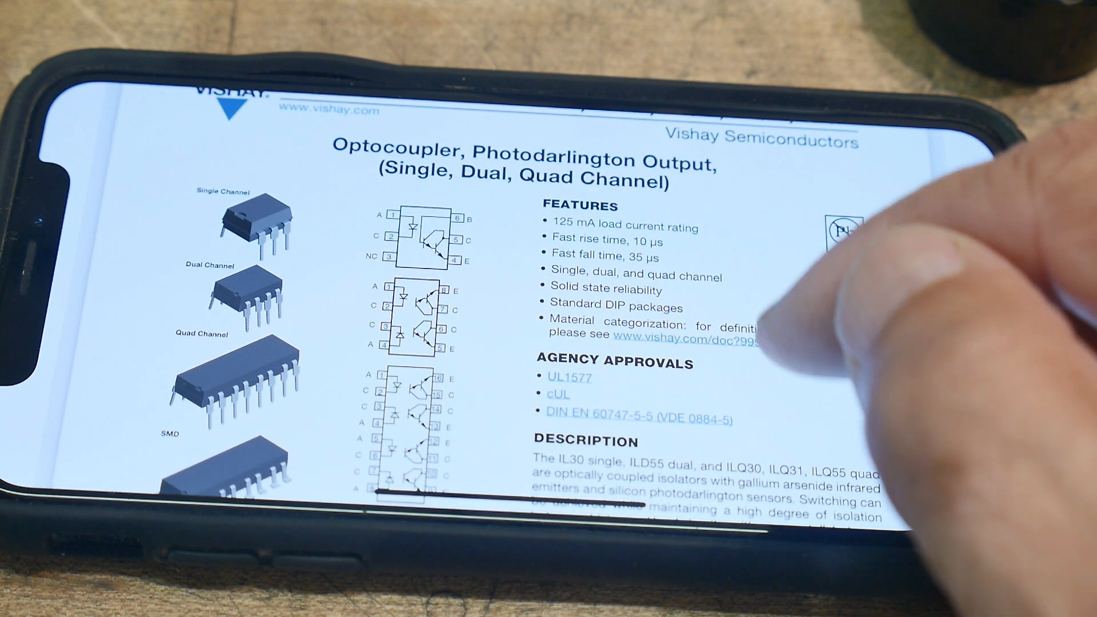
scroll("down", 3)
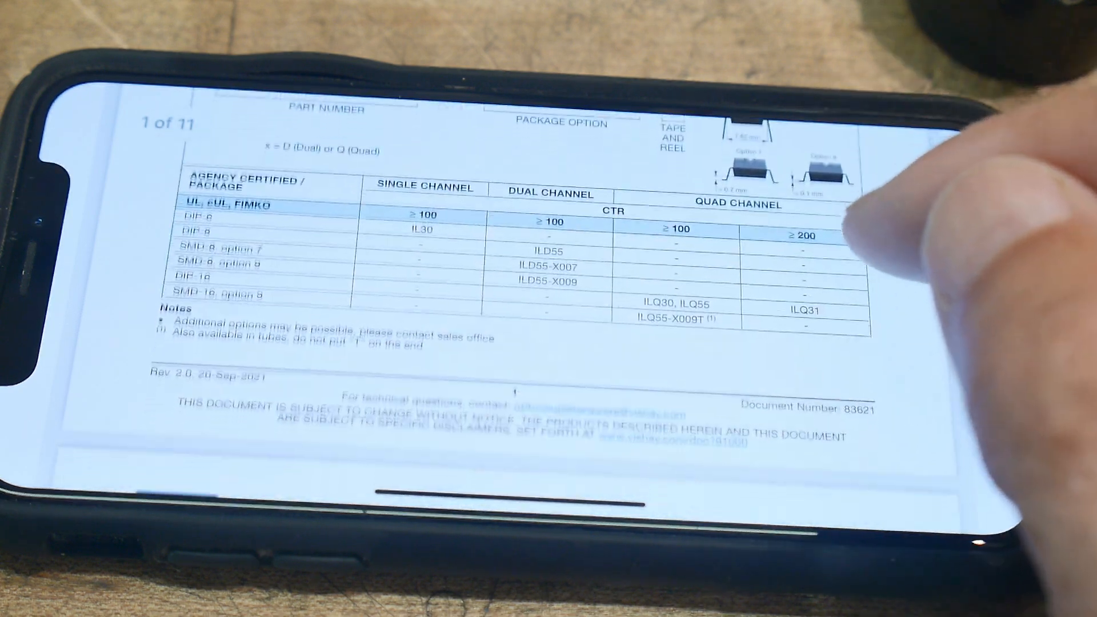
scroll("left", 3)
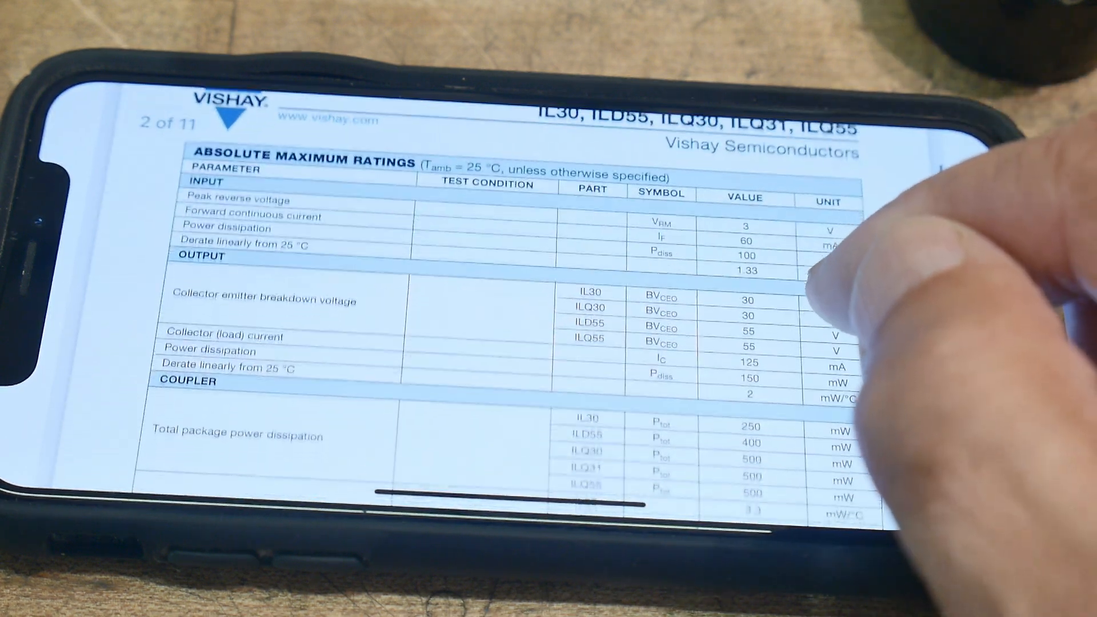
scroll("down", 3)
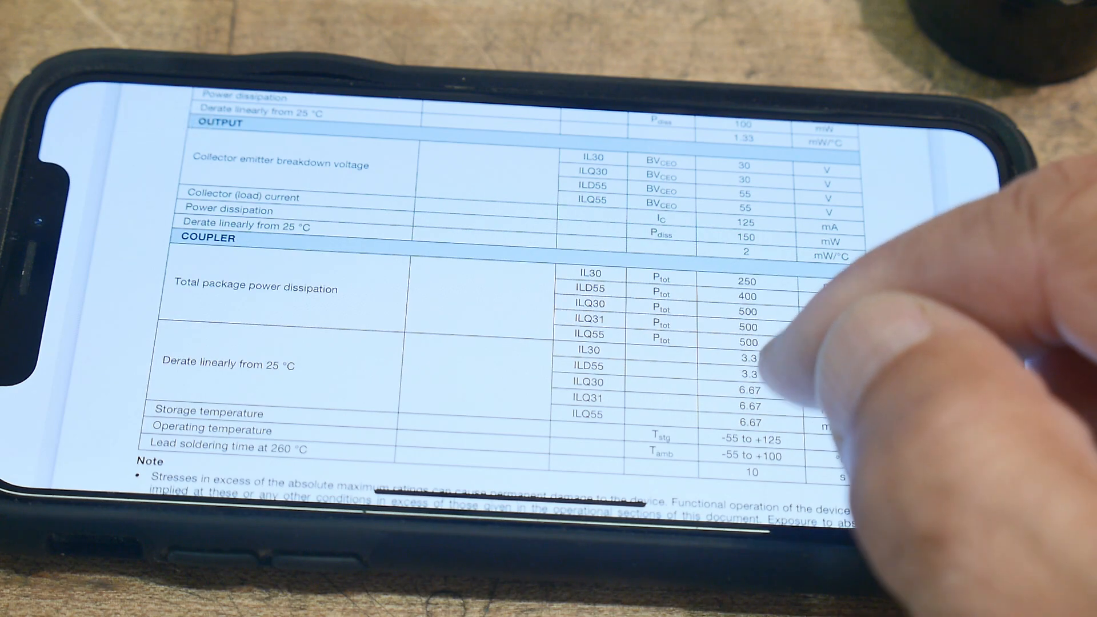
scroll("down", 3)
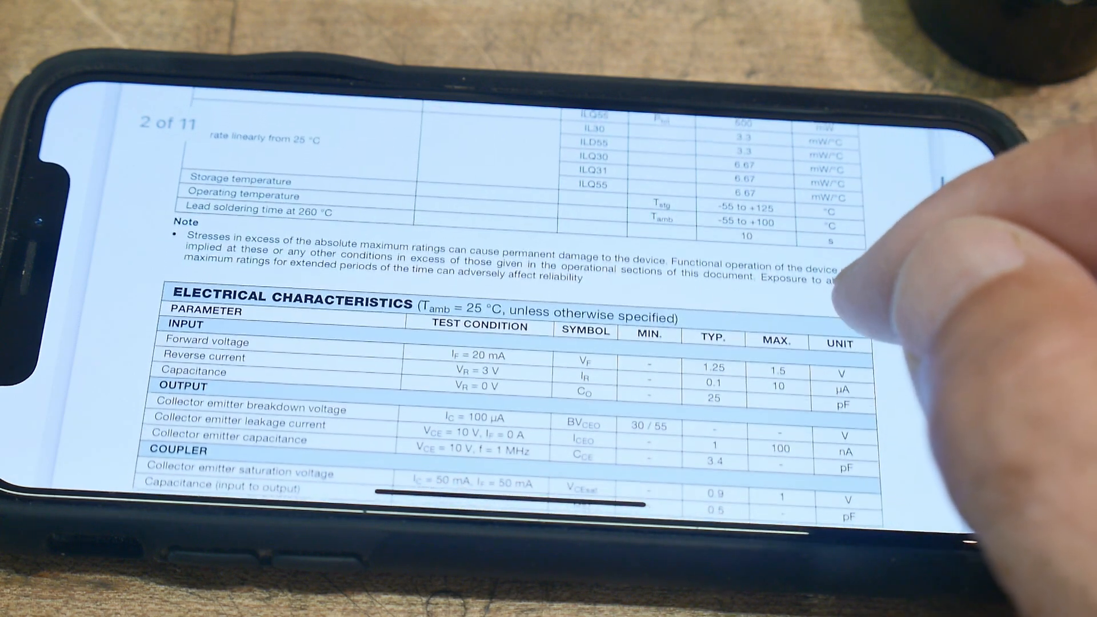
scroll("down", 3)
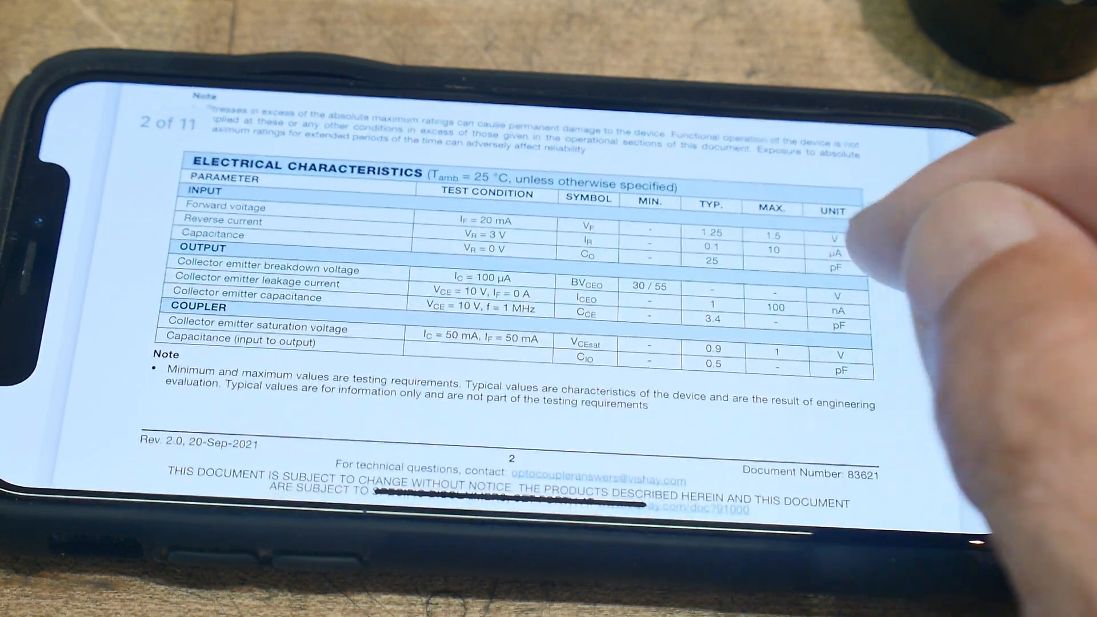
scroll("down", 3)
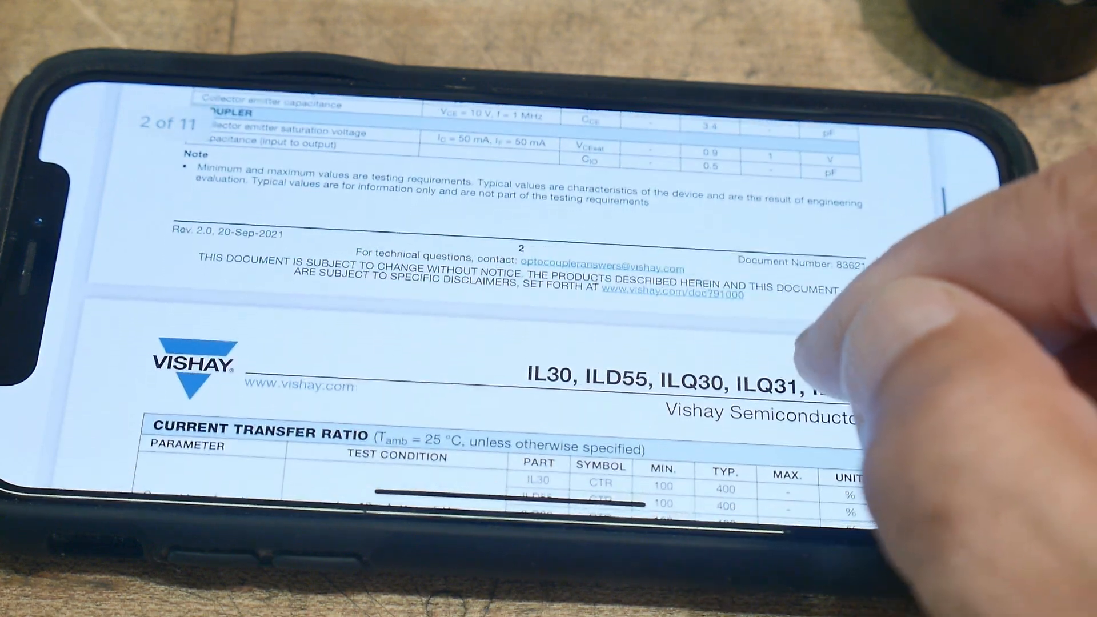
scroll("down", 3)
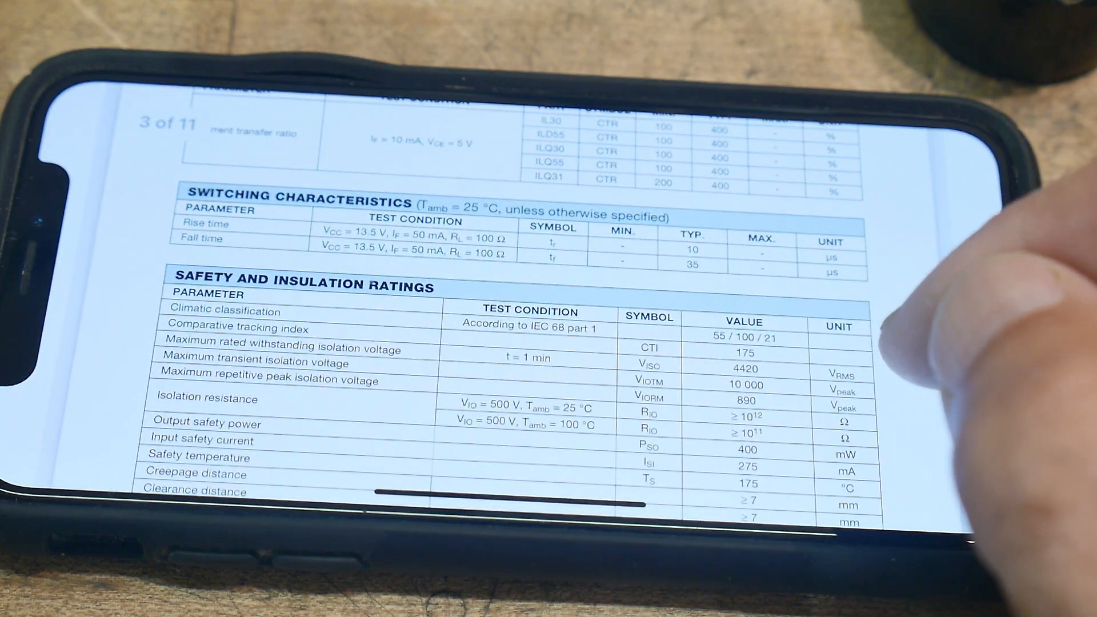
scroll("down", 3)
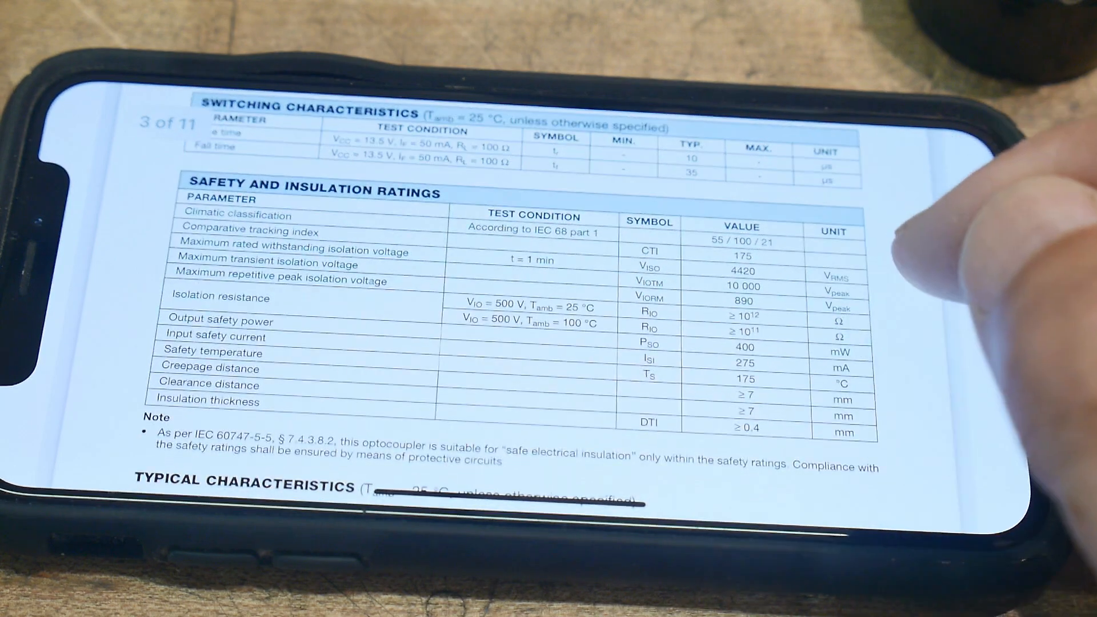
scroll("down", 3)
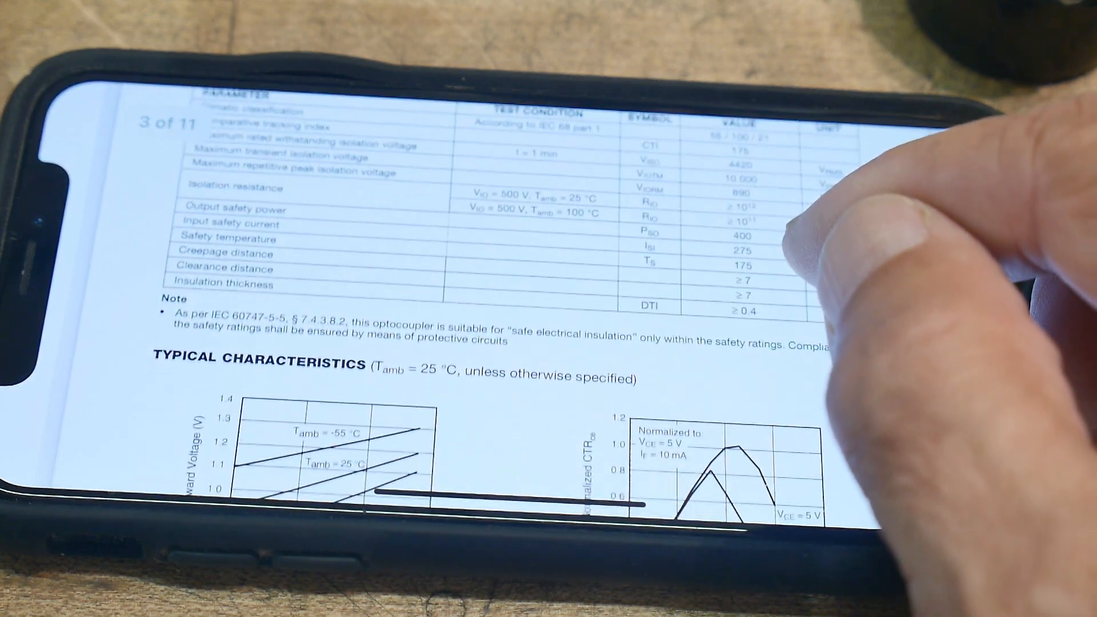
scroll("down", 3)
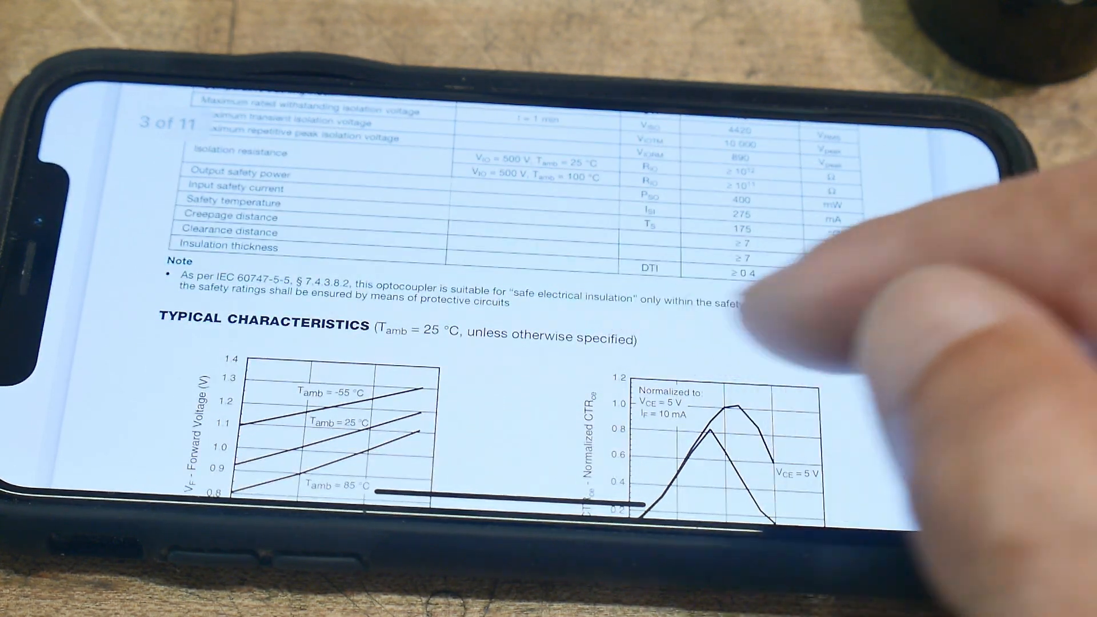